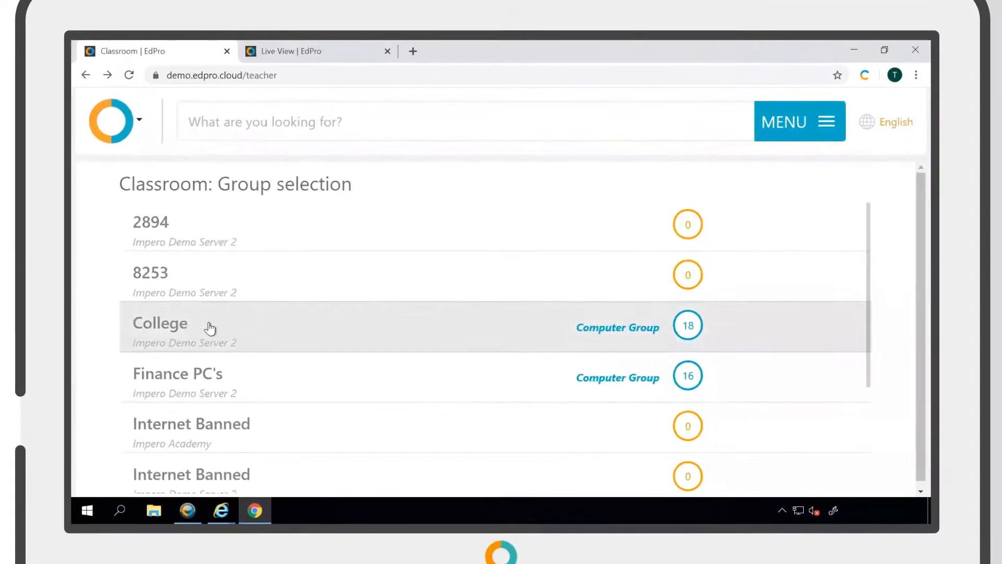
Open the College group from the group selection page.
click(160, 326)
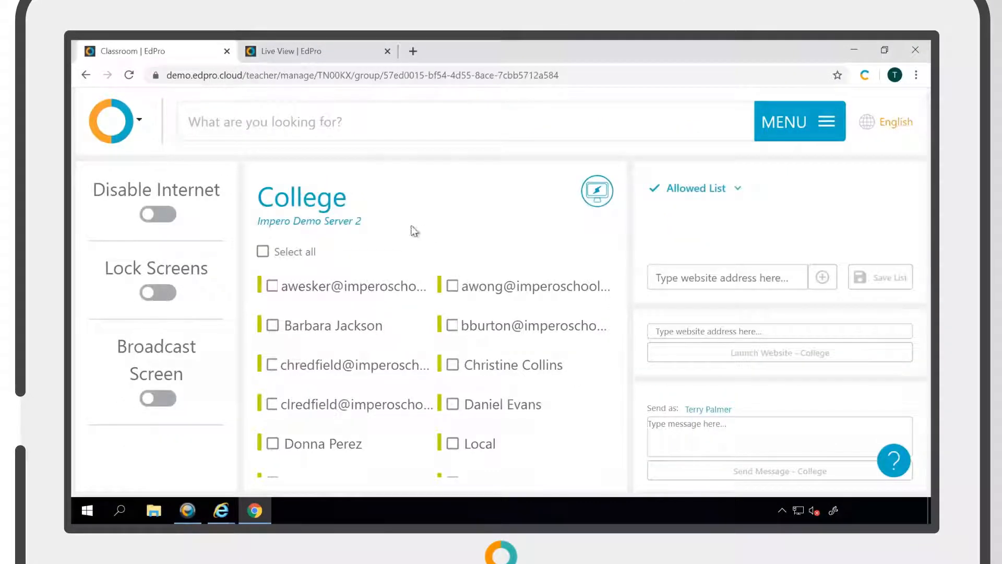
mouse_move(331, 190)
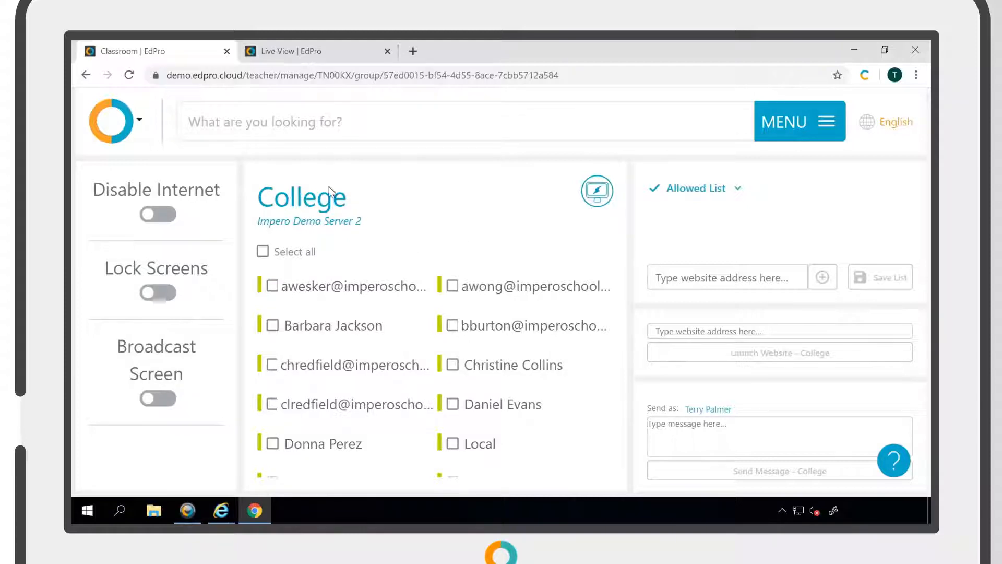
mouse_move(415, 280)
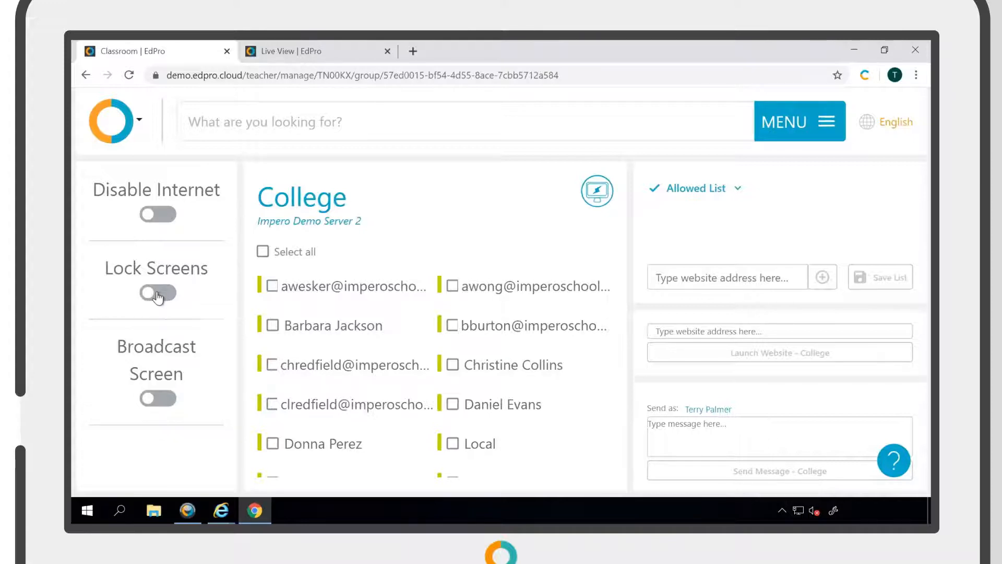
click(158, 292)
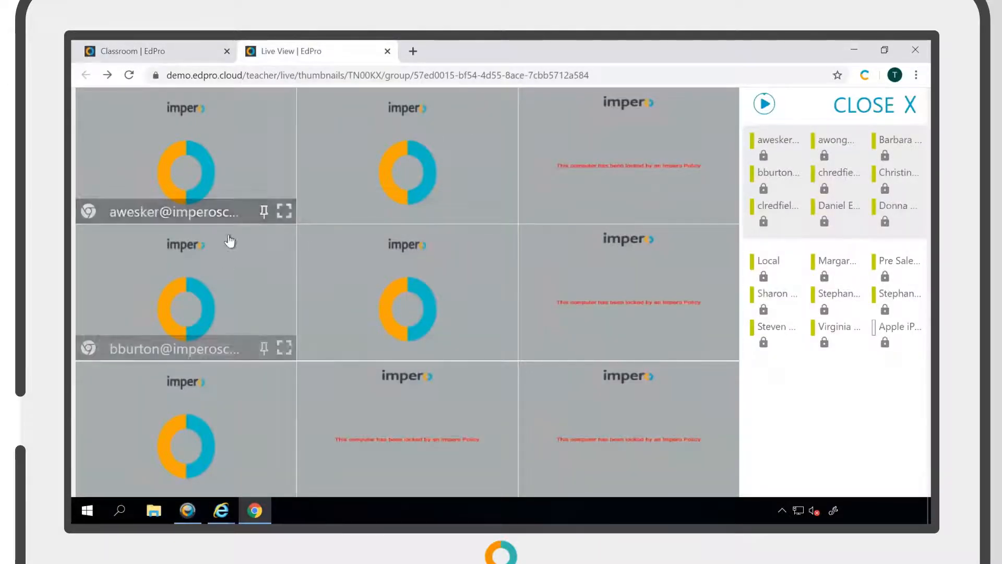
click(876, 104)
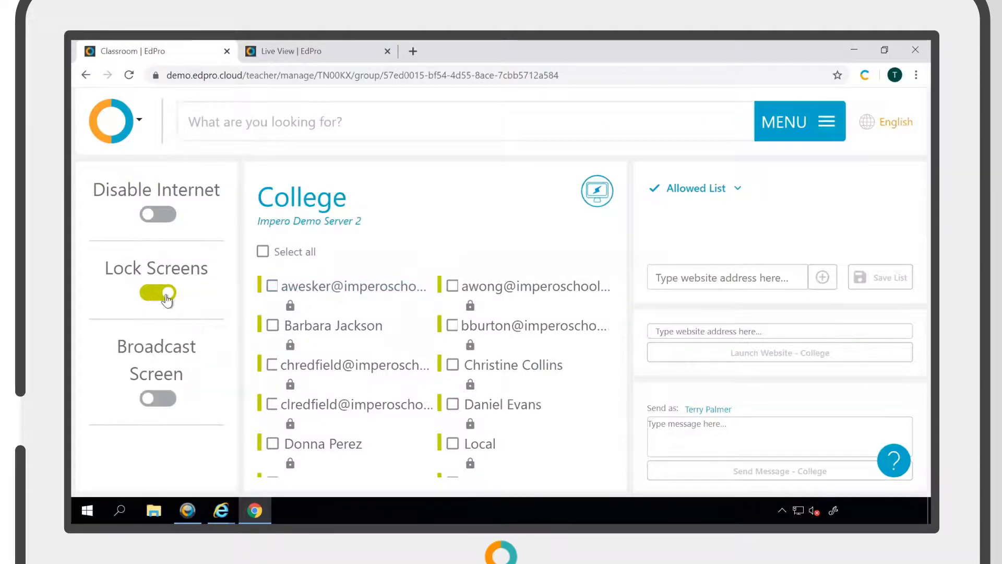
click(157, 292)
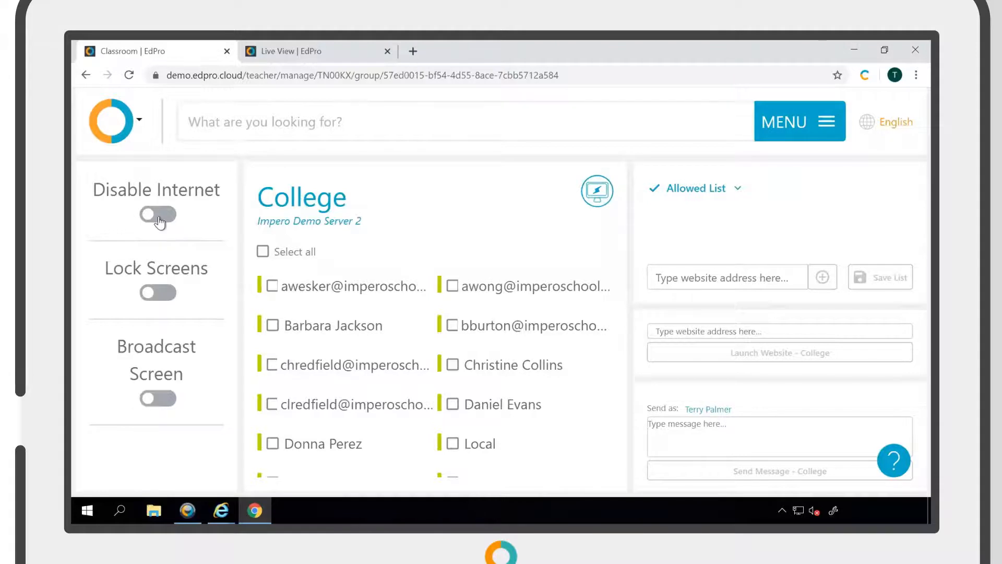
Disable internet for the College group and test bbc.co.uk on a student's full-screen Live View.
click(158, 214)
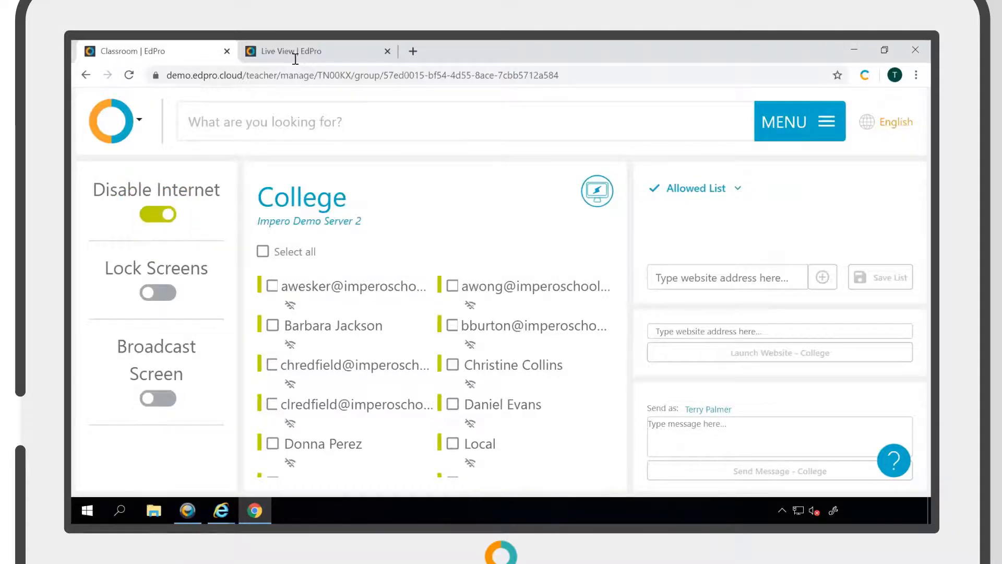
click(596, 190)
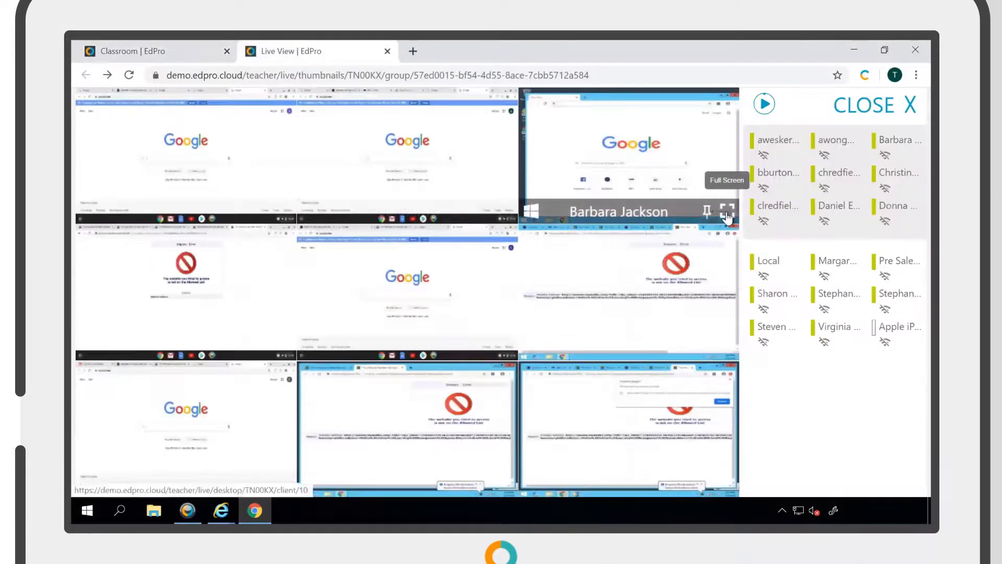
click(728, 212)
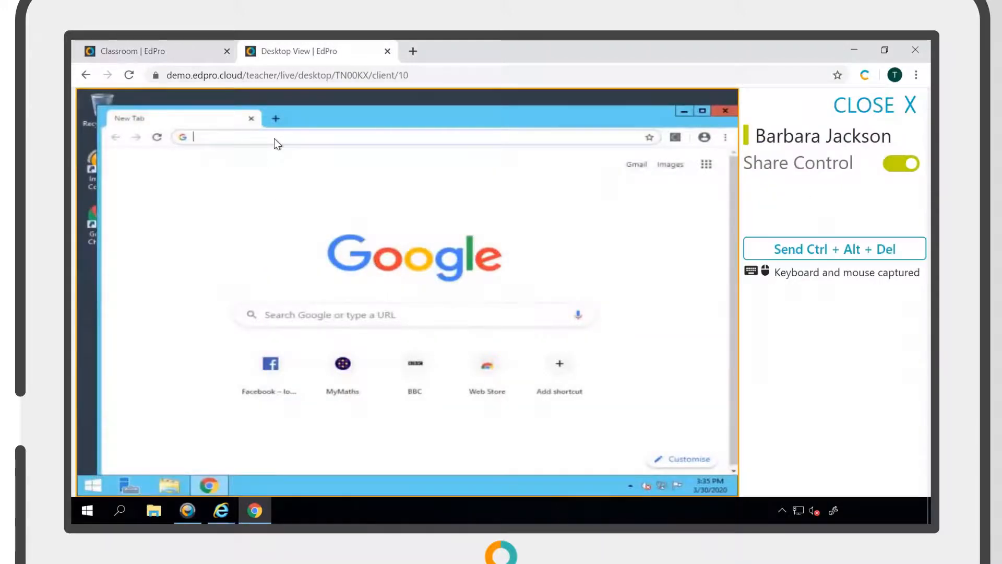
text(bbc.co.uk)
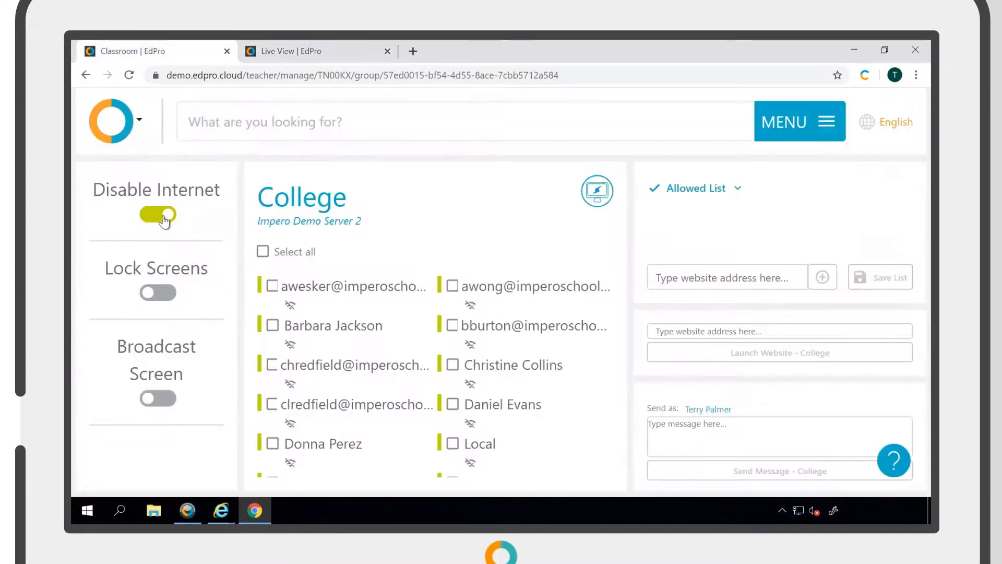
Re-enable internet for the group and turn on Broadcast Screen.
click(158, 215)
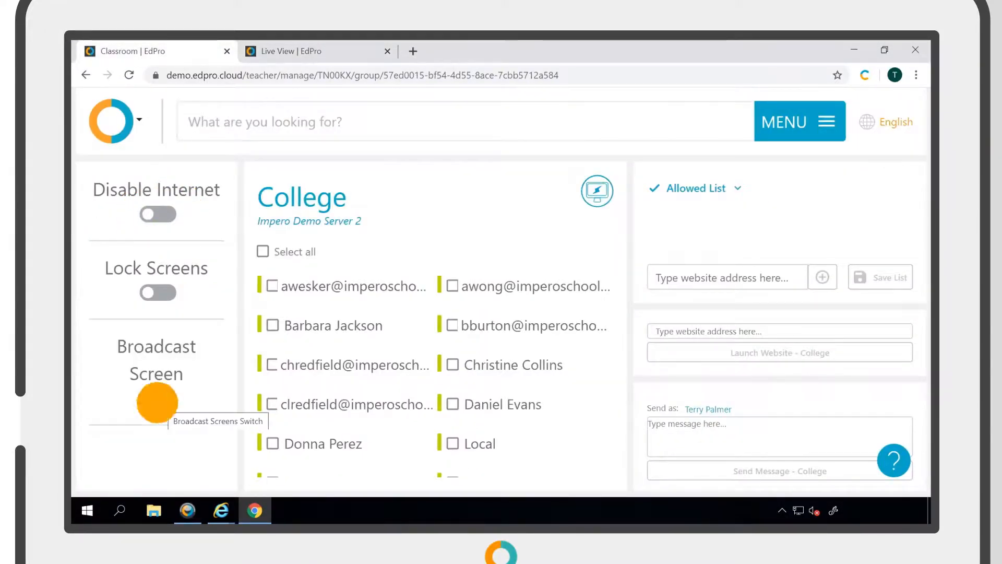
click(158, 399)
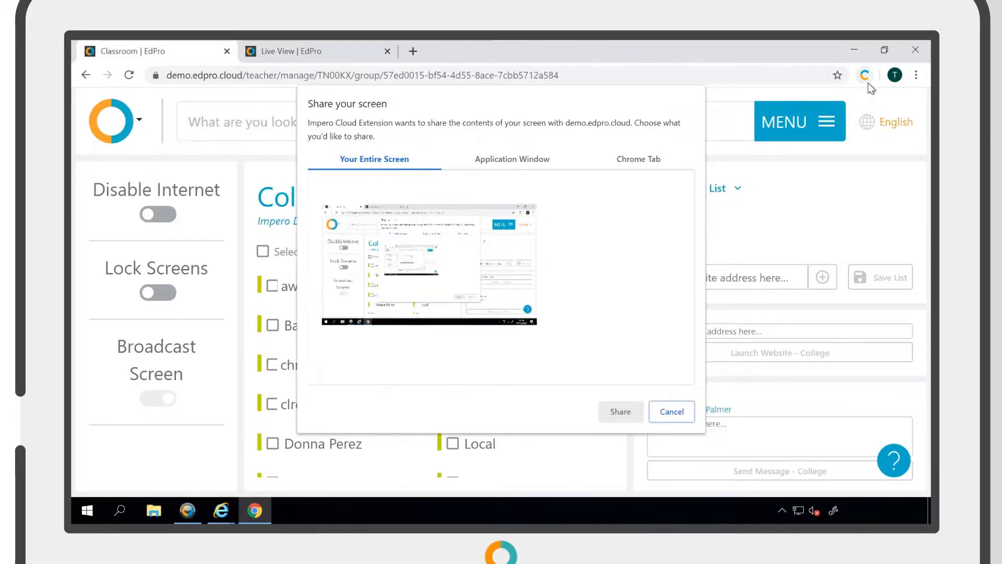
mouse_move(865, 75)
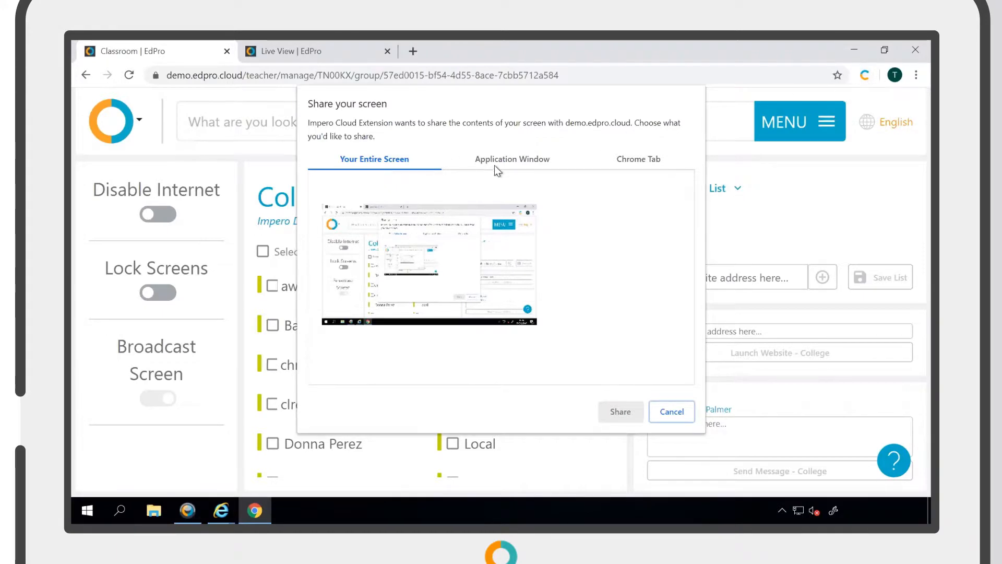
Choose Chrome Tab sharing and select the Live View | EdPro page to broadcast.
click(511, 159)
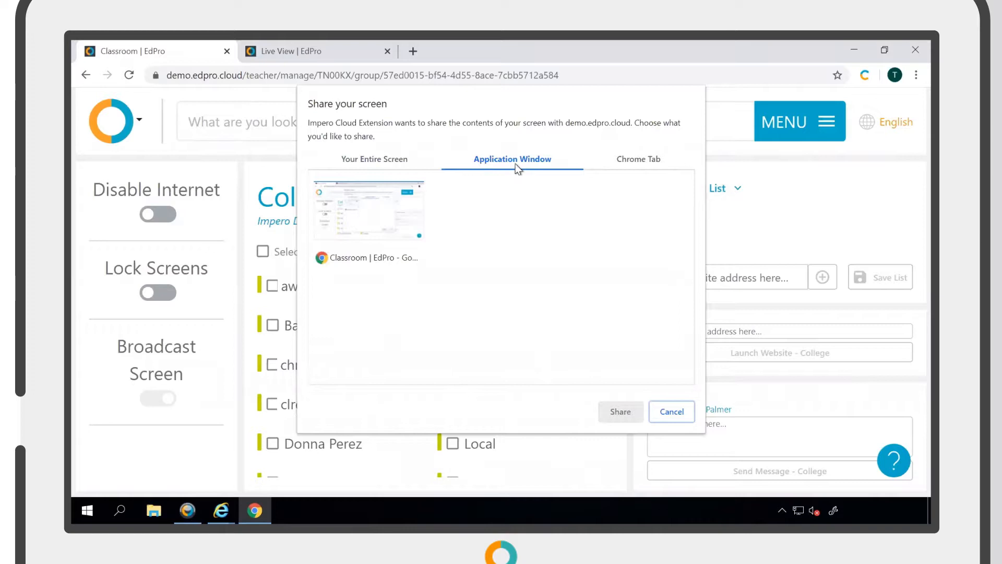
click(638, 159)
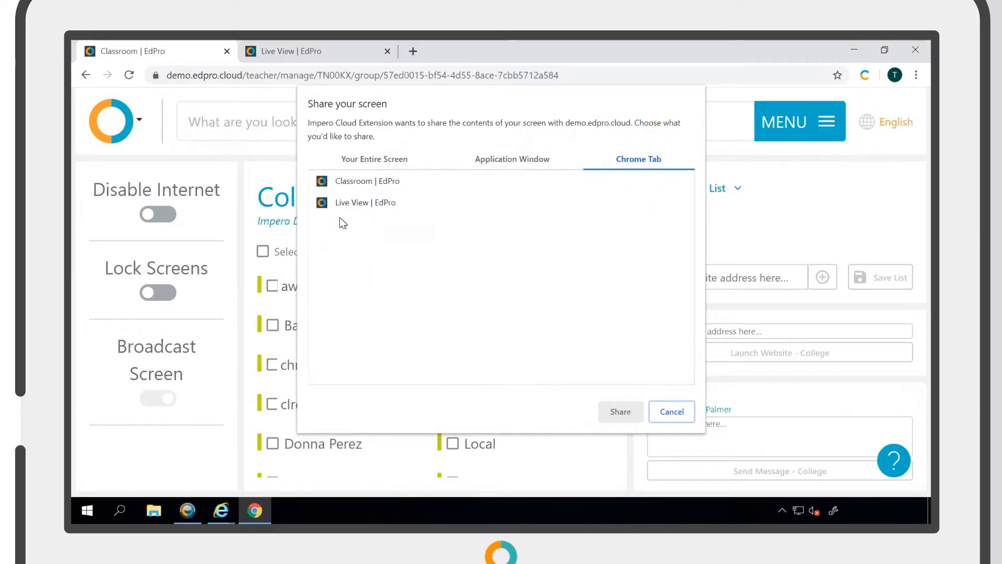
click(365, 202)
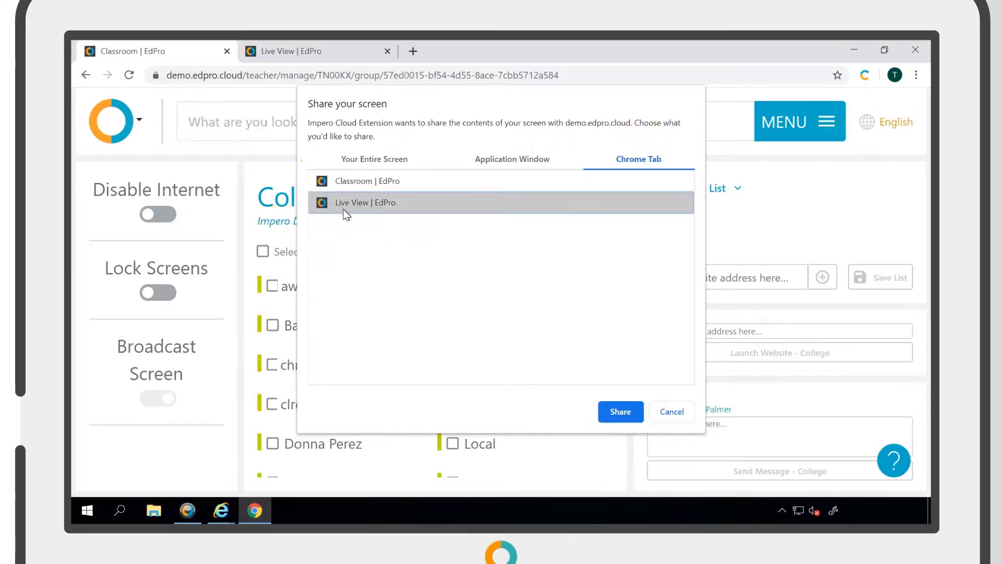
mouse_move(619, 411)
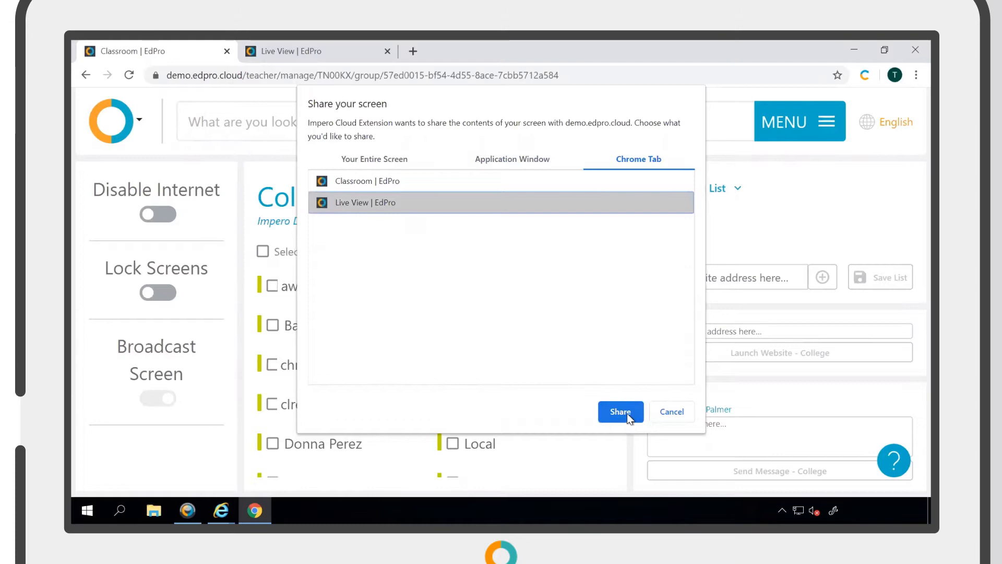